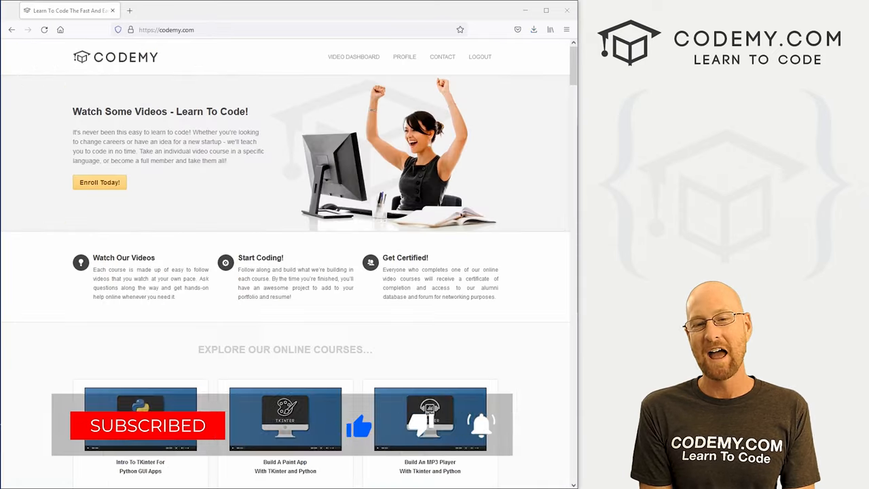
# Step: Scroll through the import and Add Column From List cells down to the Remove Column cell
pyautogui.scroll(-3)
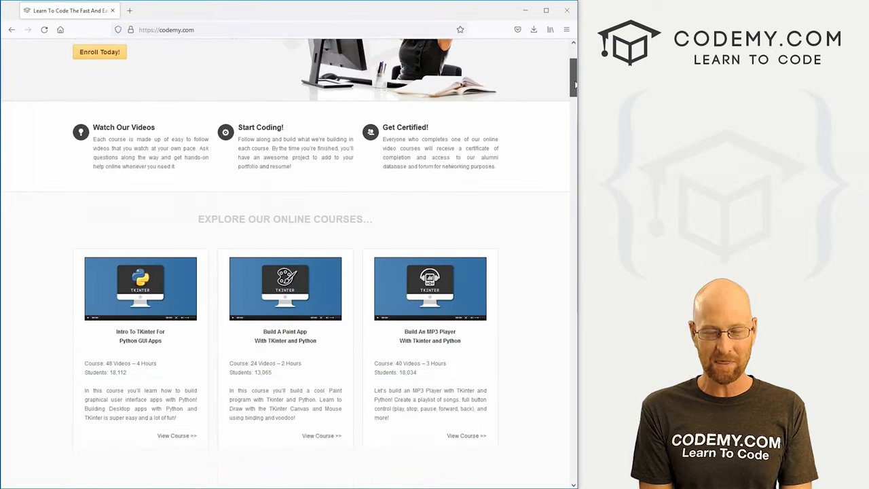
pyautogui.scroll(-3)
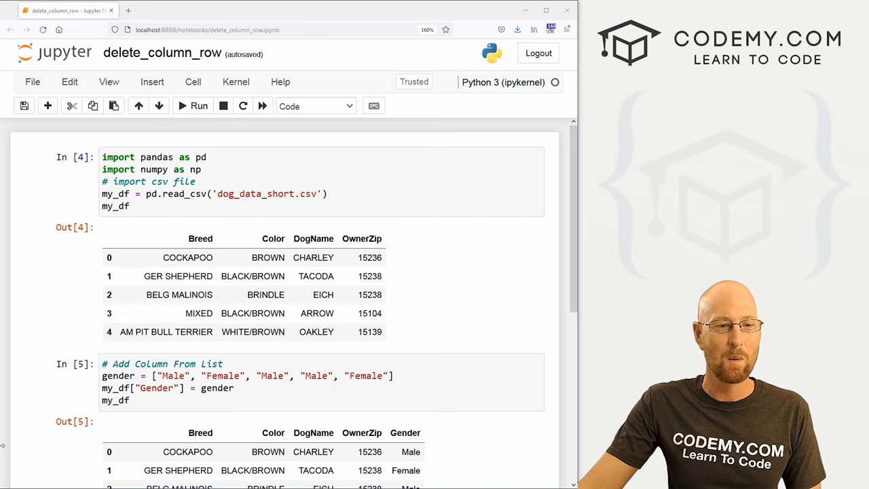
pyautogui.moveTo(502, 270)
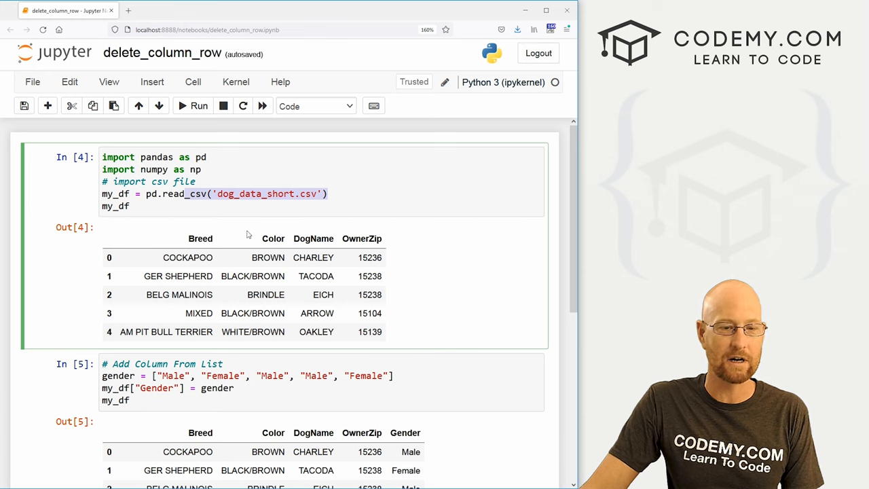
pyautogui.scroll(-3)
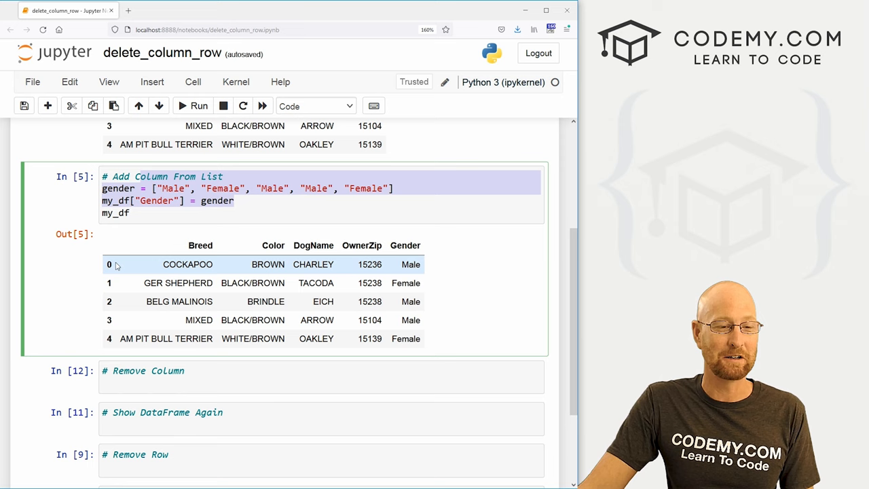
pyautogui.scroll(-3)
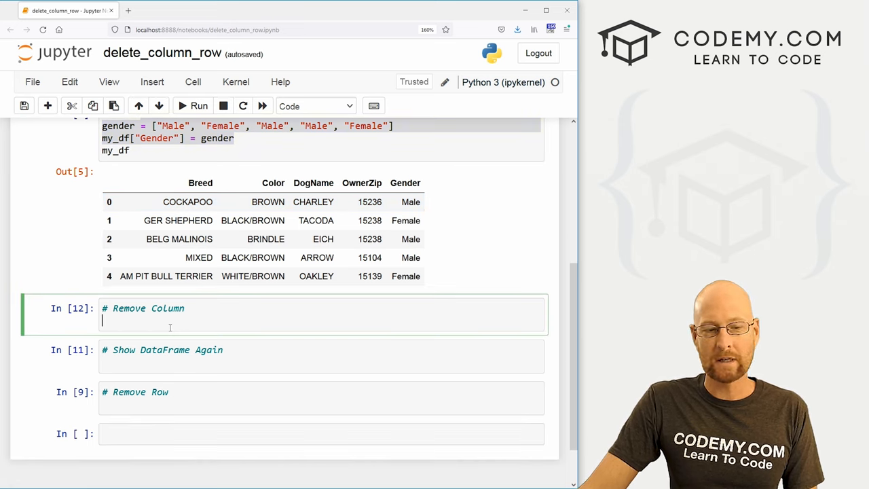
pyautogui.moveTo(375, 299)
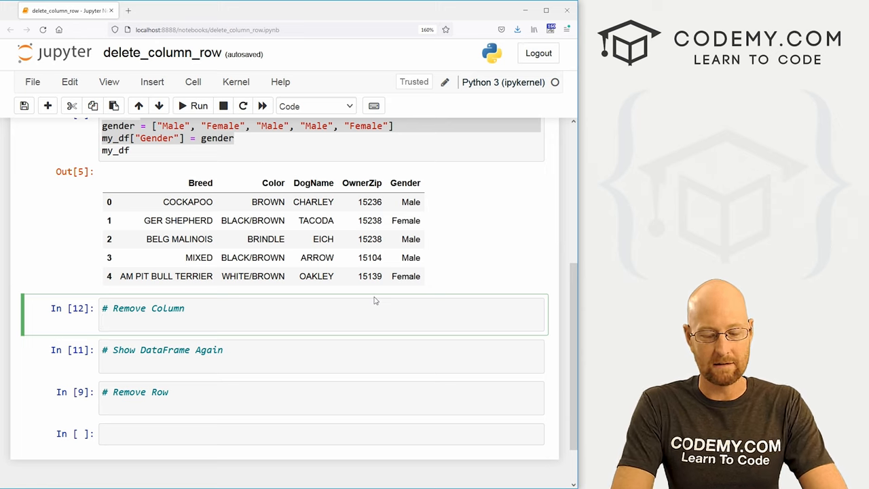
# Step: Enter my_df.drop("Gender") in the Remove Column cell
pyautogui.write('my_')
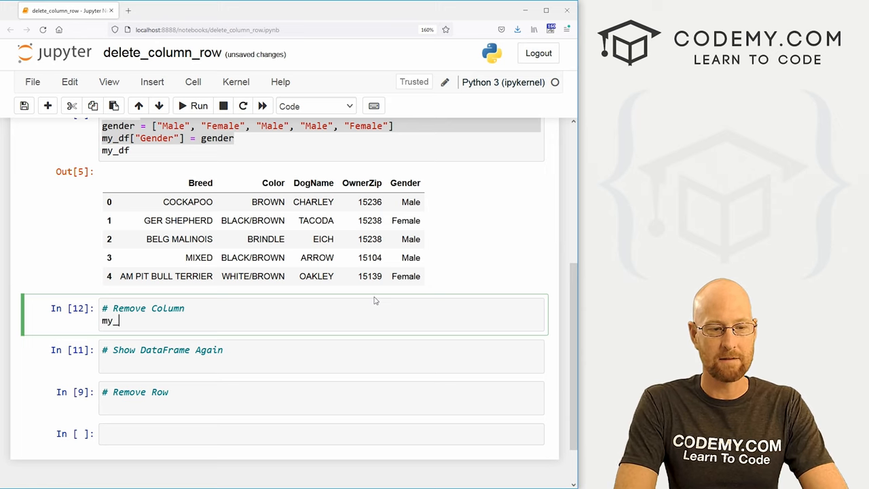
pyautogui.write('df.')
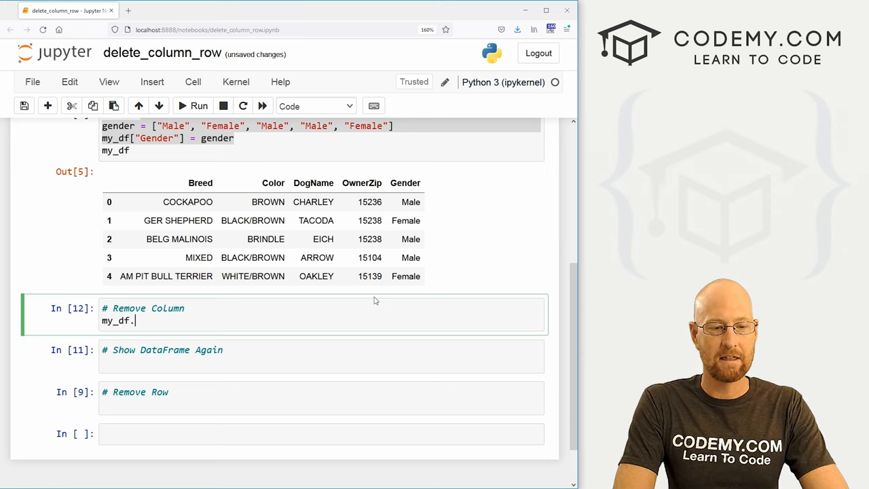
pyautogui.write('drop()')
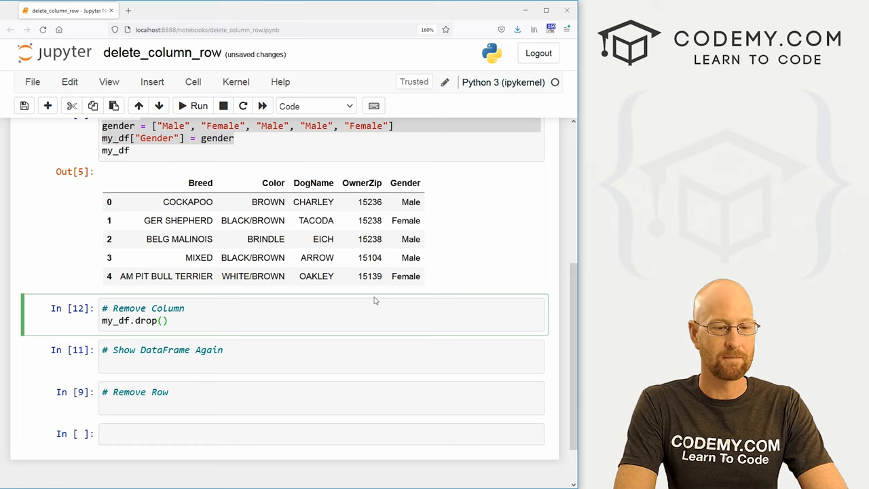
pyautogui.write('""')
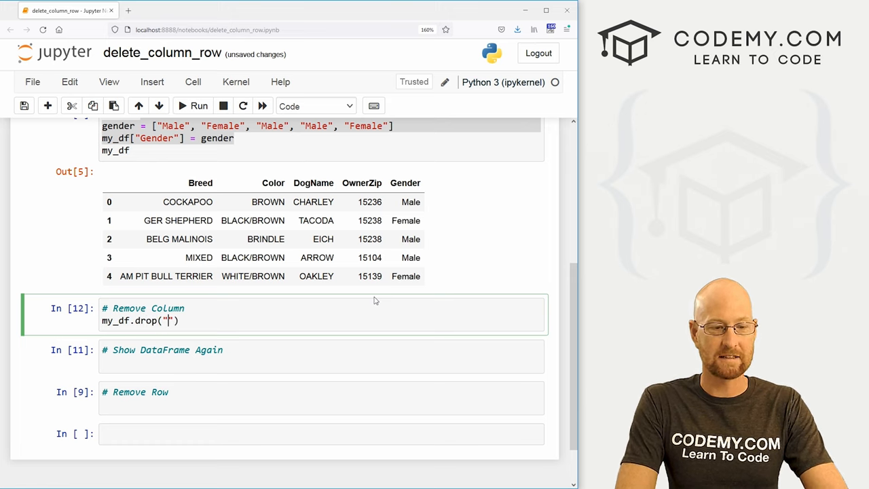
pyautogui.write('Gend')
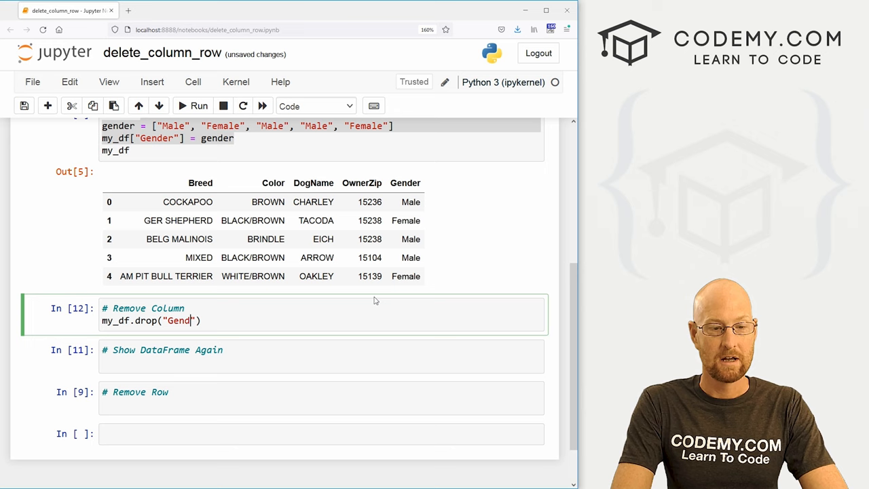
pyautogui.write('er')
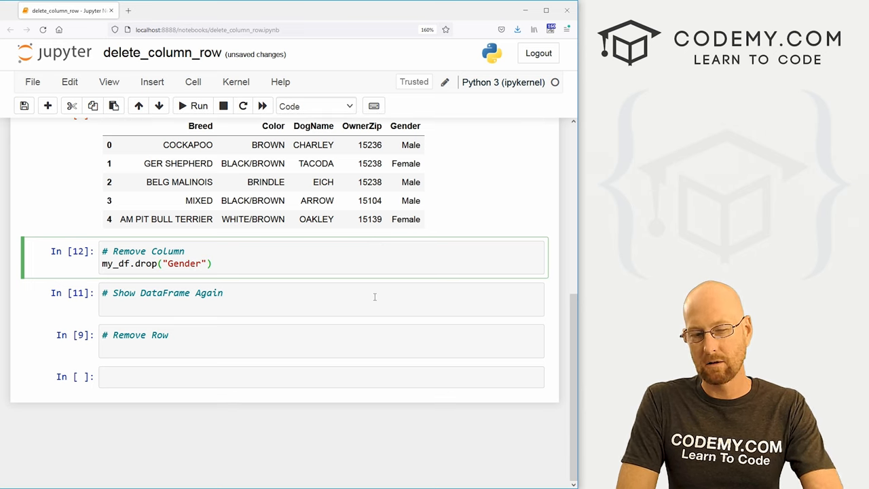
# Step: Run my_df.drop("Gender"), review the KeyError traceback, and return to the drop call
pyautogui.click(198, 106)
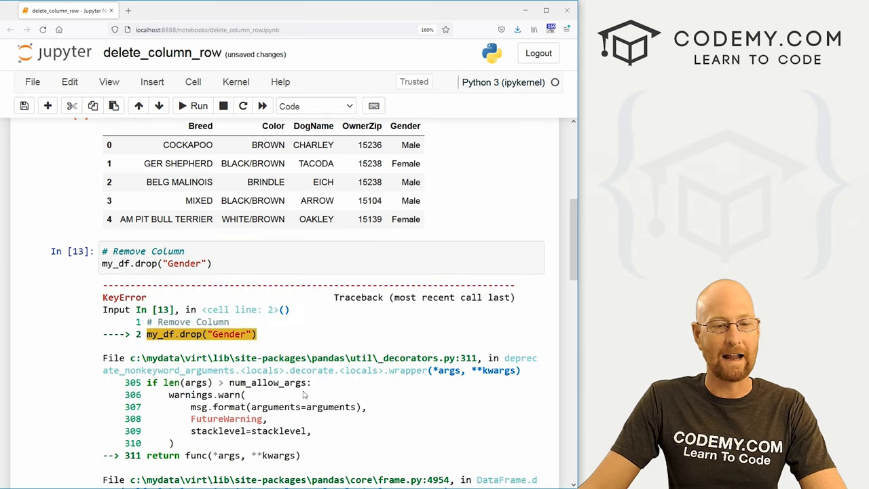
pyautogui.scroll(-3)
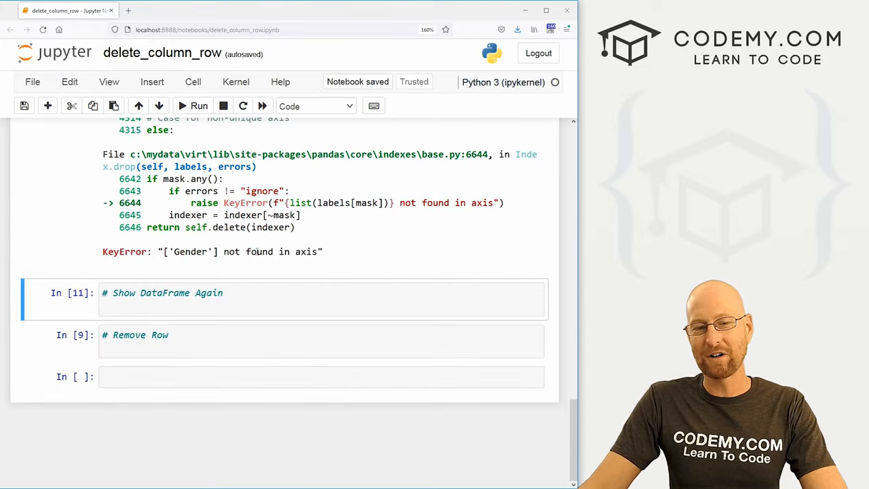
pyautogui.doubleClick(306, 251)
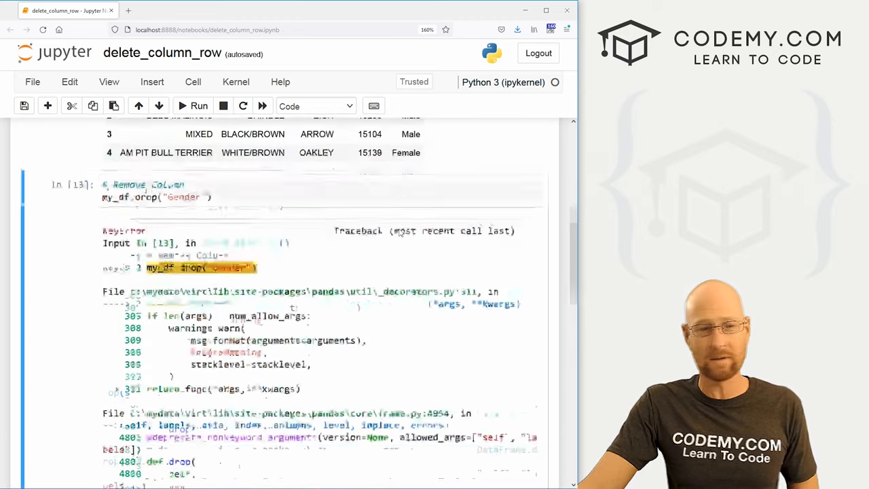
pyautogui.scroll(3)
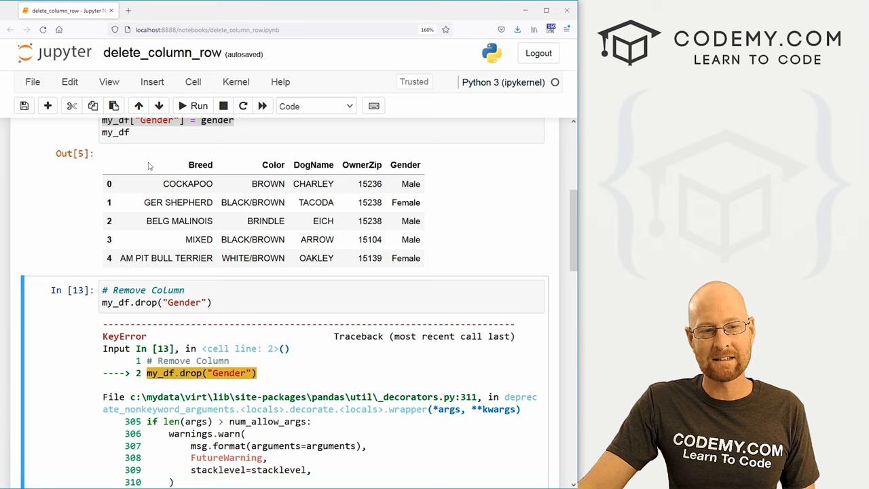
pyautogui.moveTo(400, 163)
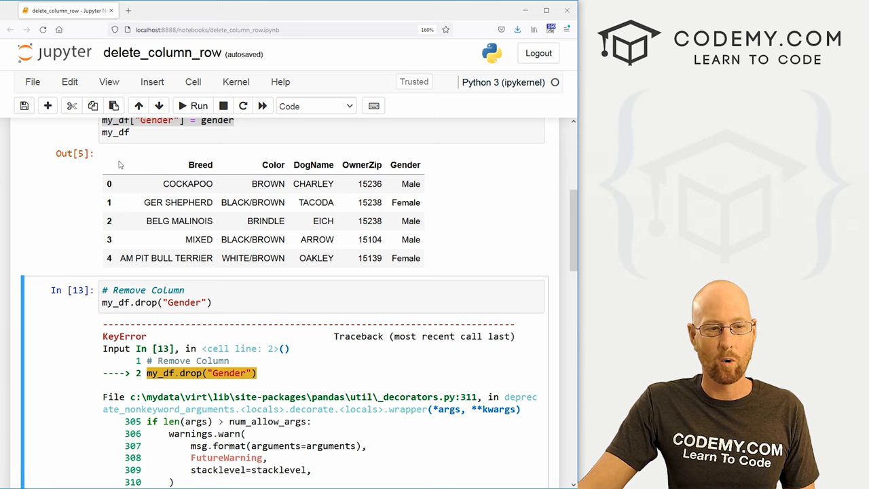
pyautogui.moveTo(127, 220)
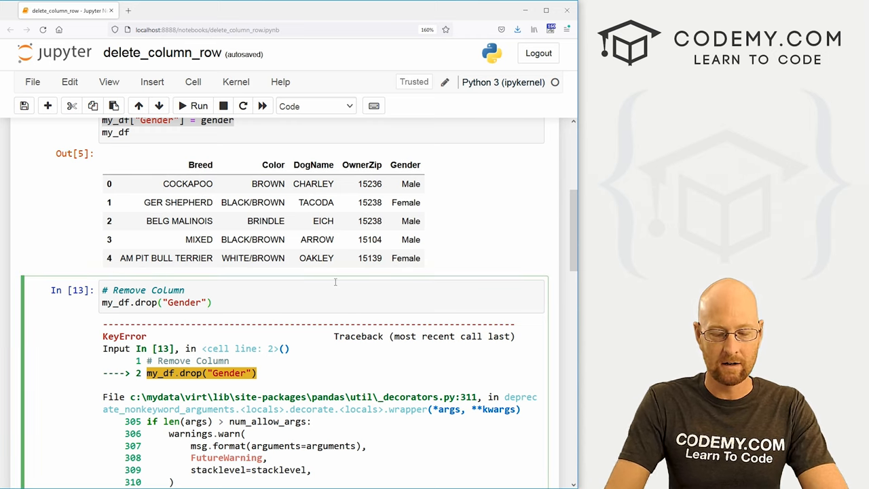
pyautogui.click(210, 301)
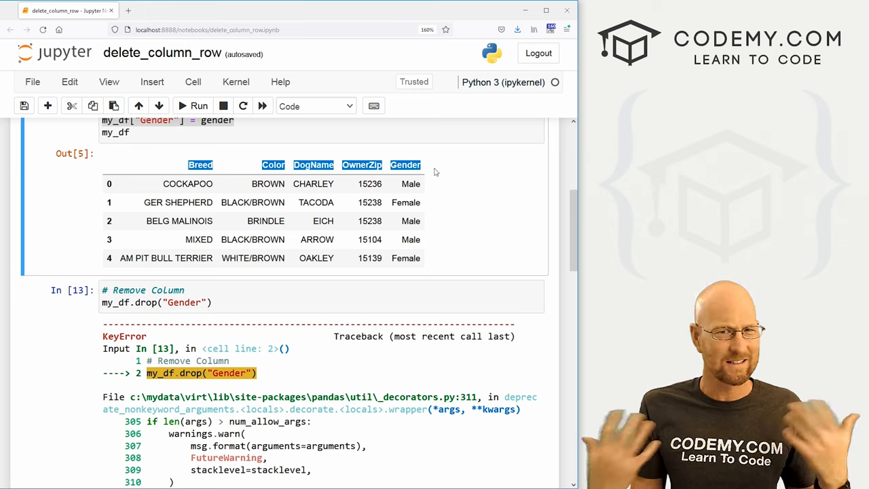
# Step: Add axis=1 to the drop call and run it, outputting my_df without Gender
pyautogui.click(218, 301)
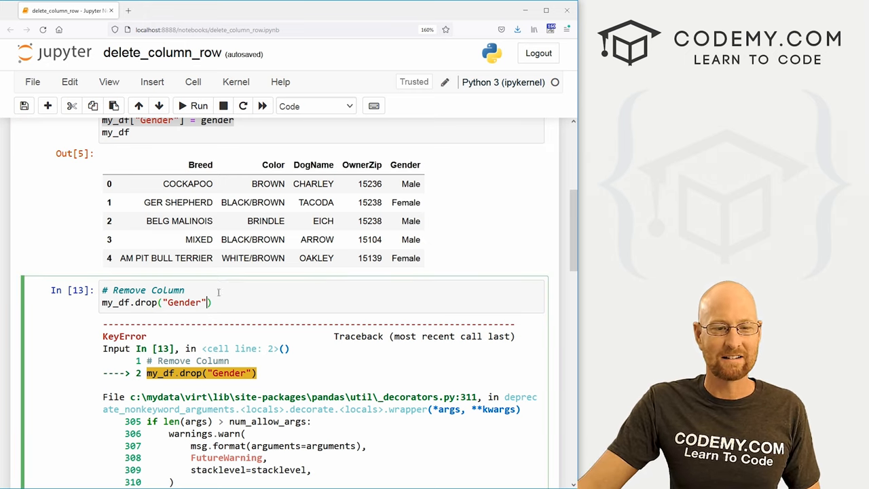
pyautogui.moveTo(448, 162)
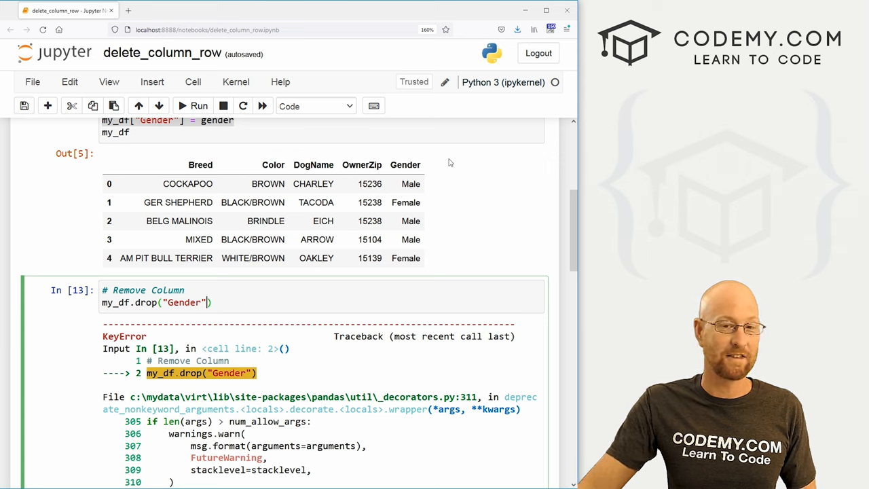
pyautogui.write(',')
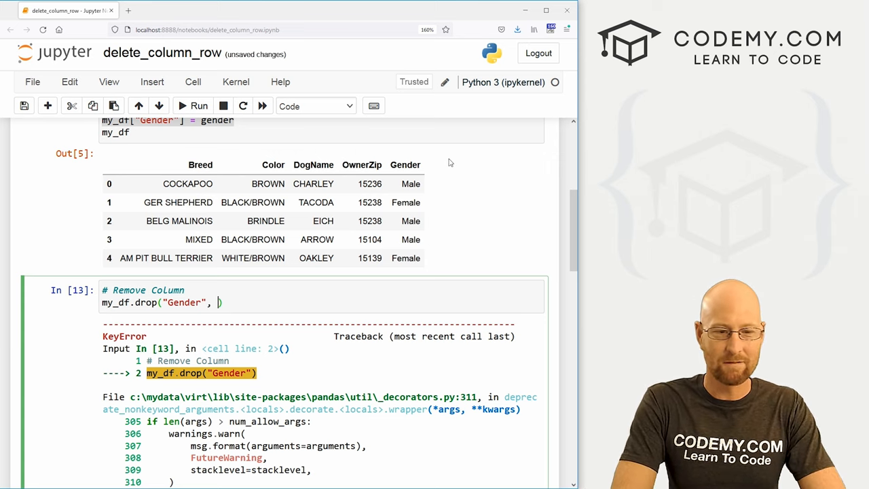
pyautogui.write('axis=')
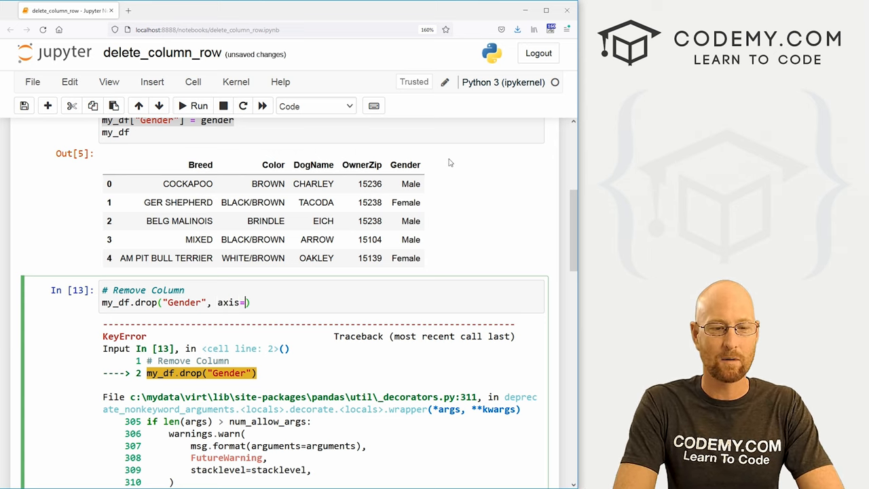
pyautogui.write('1')
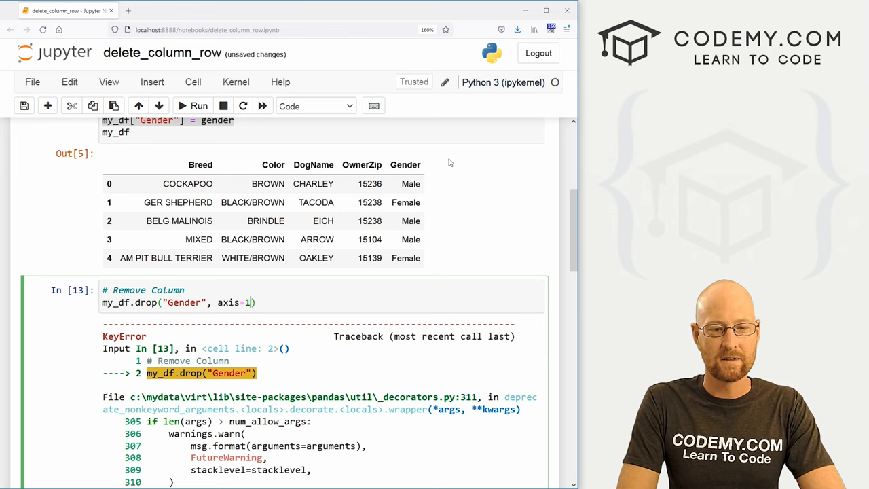
pyautogui.click(198, 106)
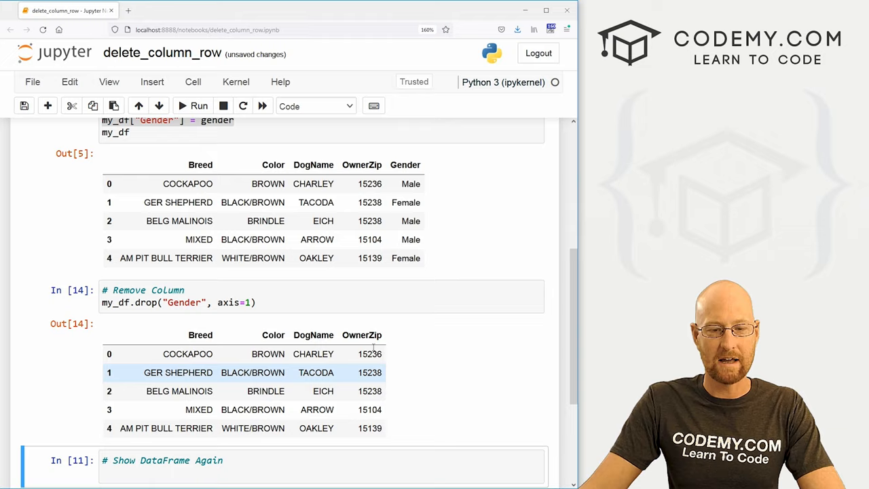
# Step: Run my_df in the Show DataFrame Again cell, revealing Gender is still present
pyautogui.scroll(-3)
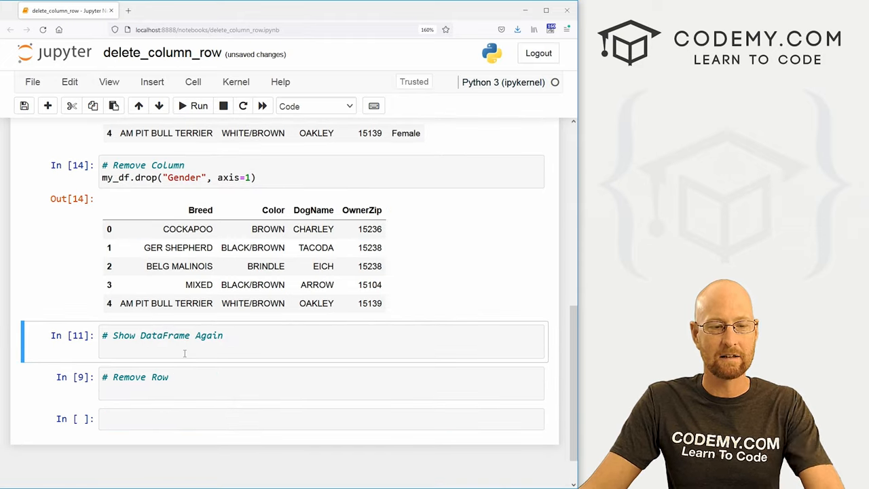
pyautogui.write('m')
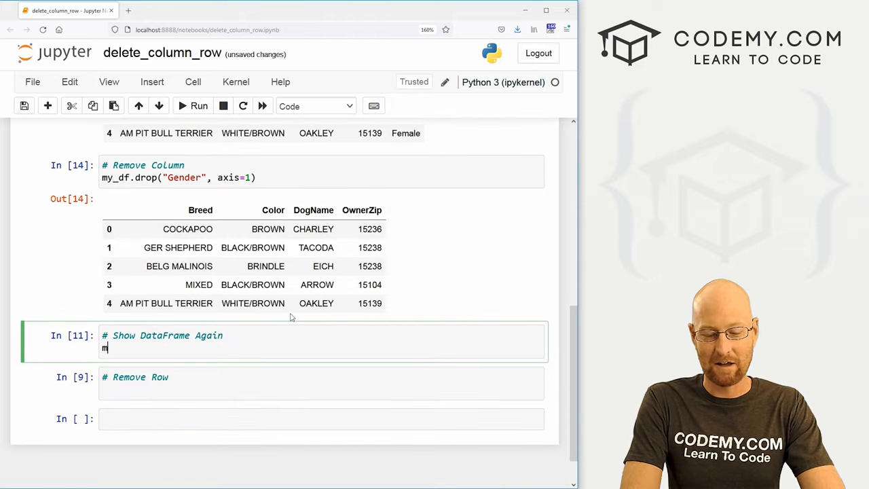
pyautogui.click(198, 106)
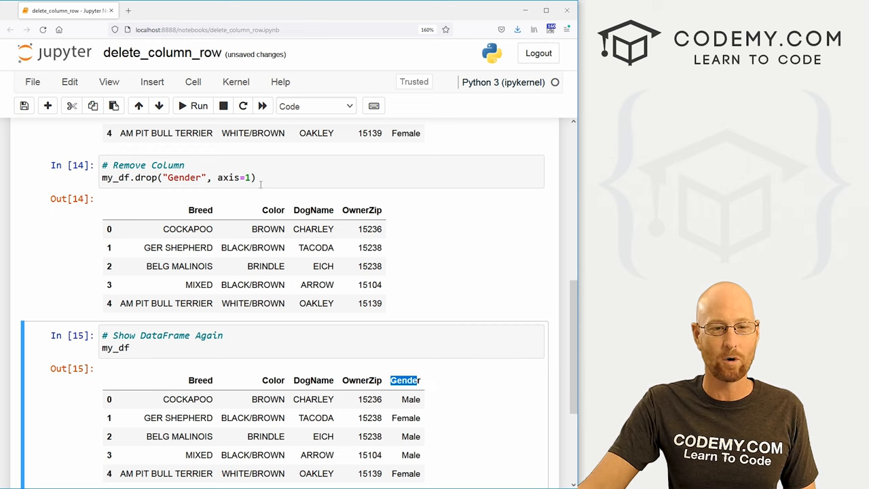
pyautogui.click(163, 177)
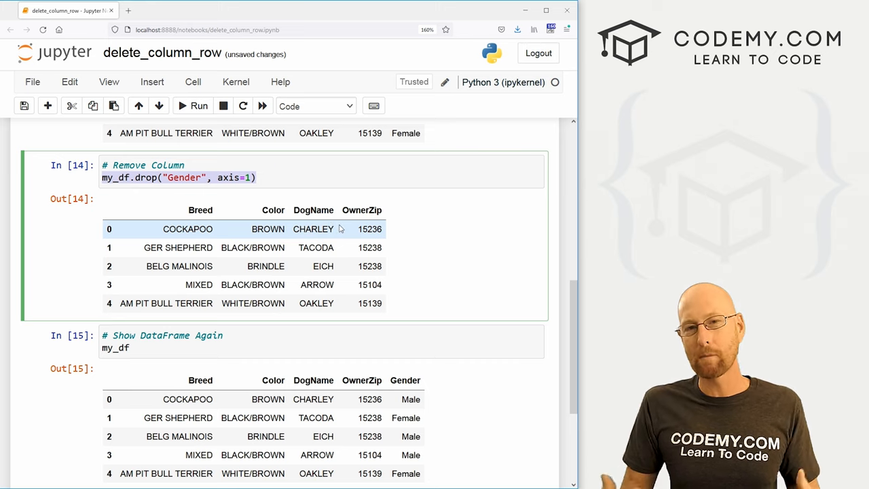
pyautogui.click(257, 177)
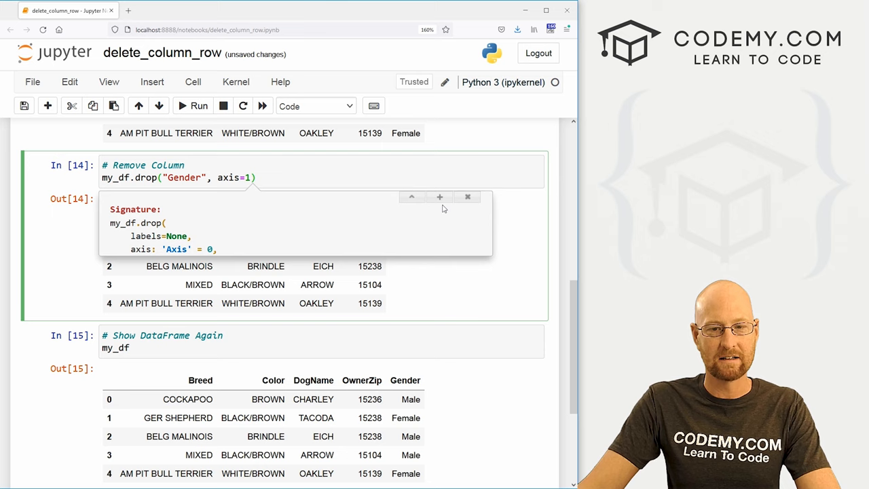
pyautogui.click(440, 197)
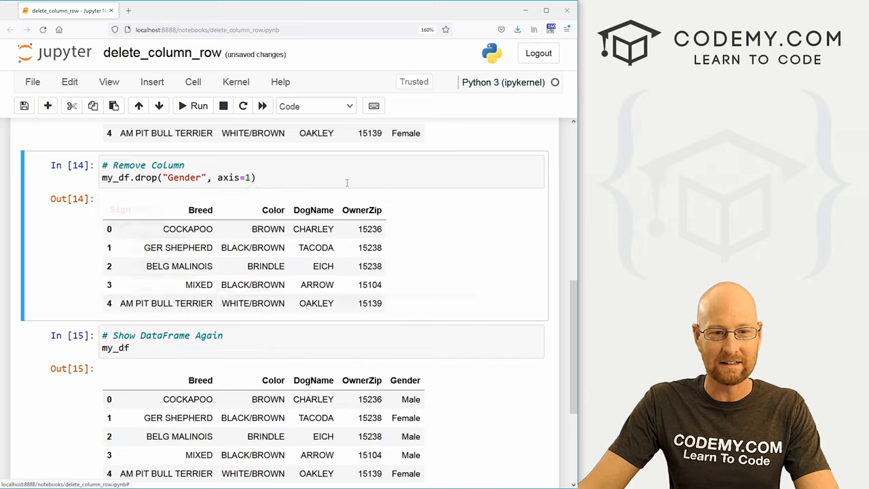
# Step: Add inplace=True to the axis=1 drop call and re-display my_df without Gender
pyautogui.write(', in')
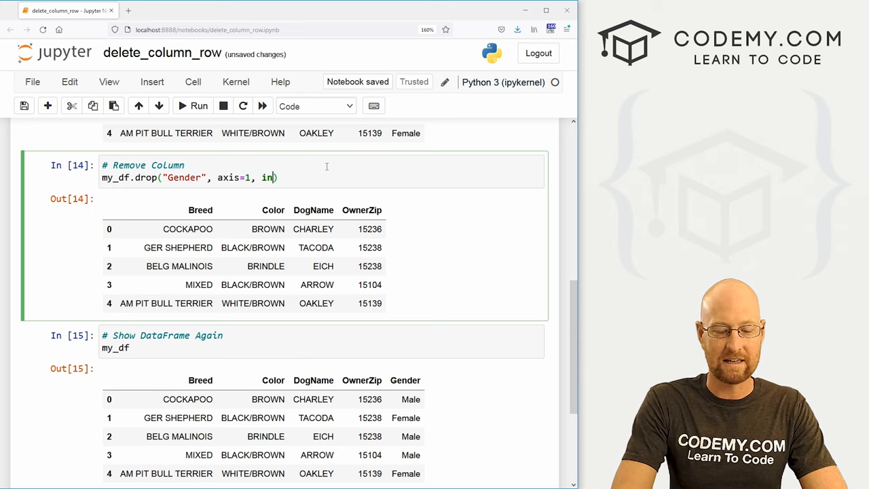
pyautogui.write('place=True')
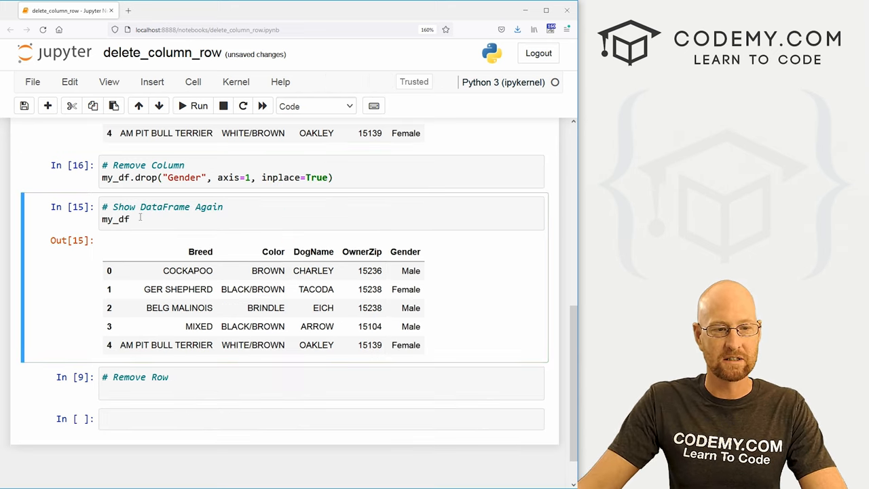
pyautogui.click(198, 106)
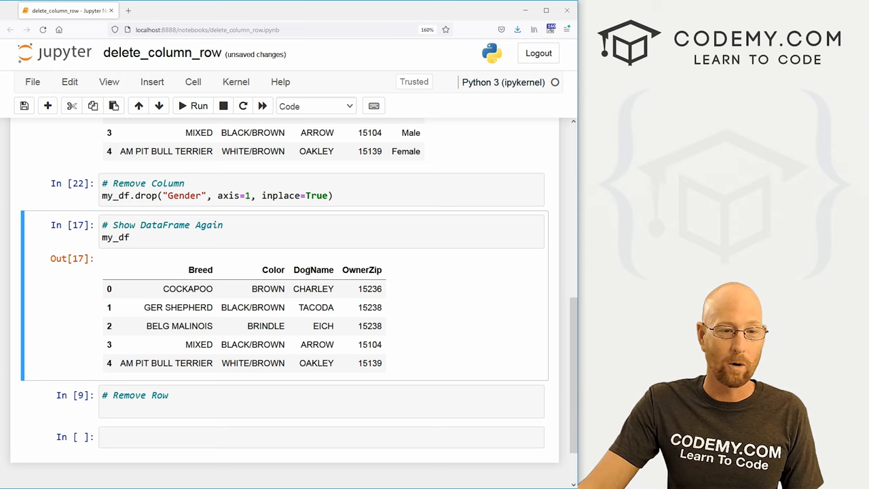
# Step: Re-add Gender, run the drop without inplace=True, and re-display my_df showing Gender remains
pyautogui.scroll(3)
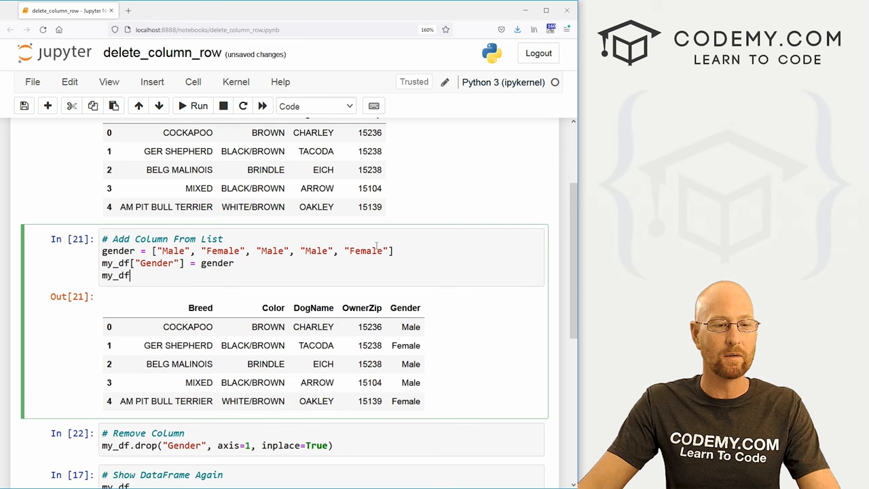
pyautogui.click(198, 106)
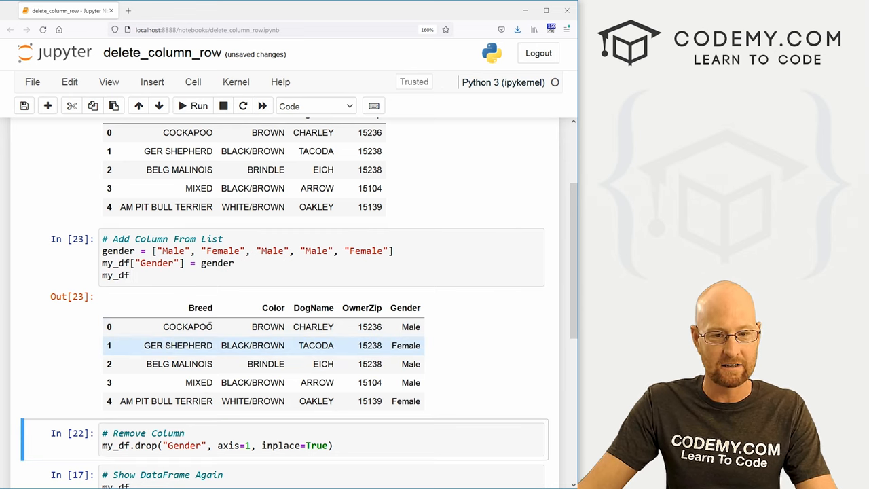
pyautogui.scroll(-3)
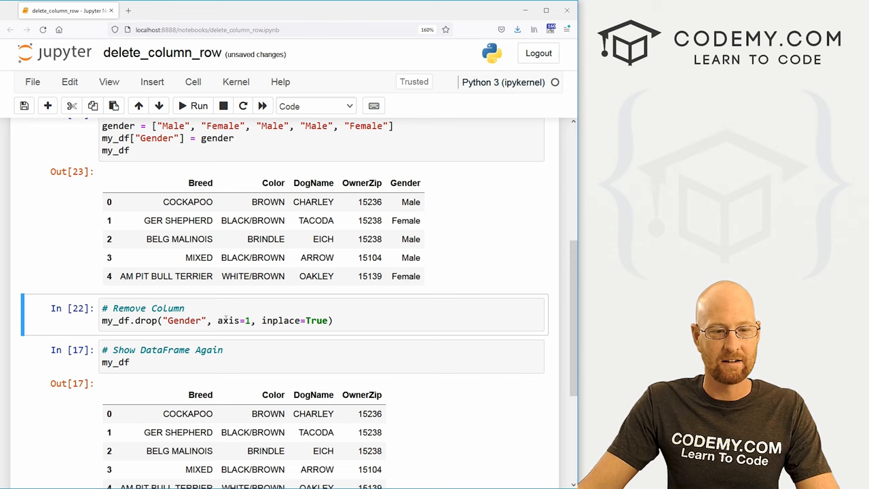
pyautogui.scroll(-3)
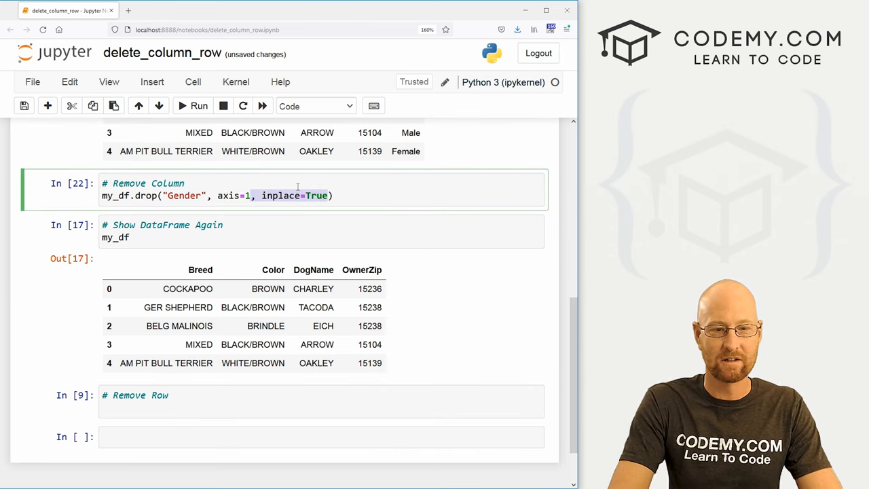
pyautogui.click(198, 106)
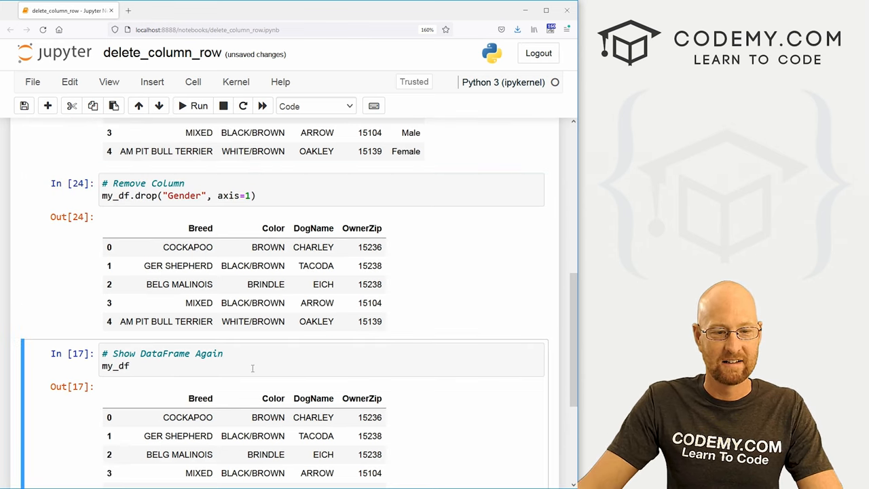
pyautogui.click(198, 106)
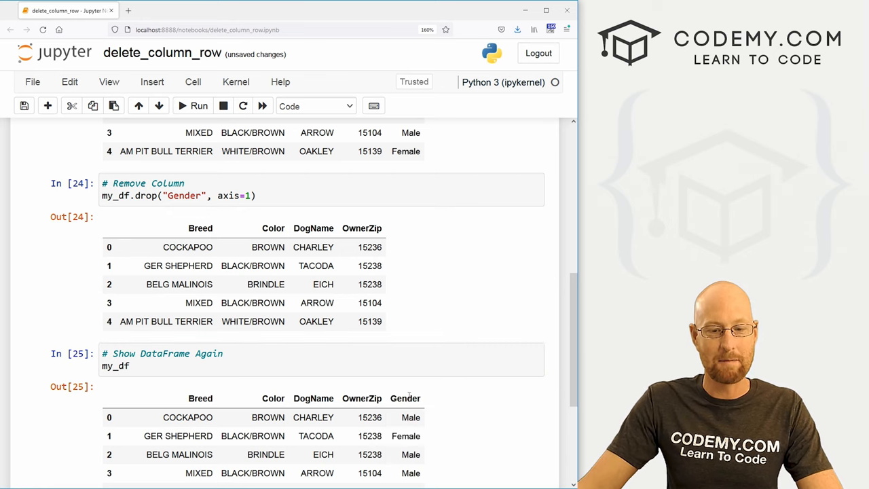
# Step: Restore , inplace=True in the Gender drop call
pyautogui.scroll(3)
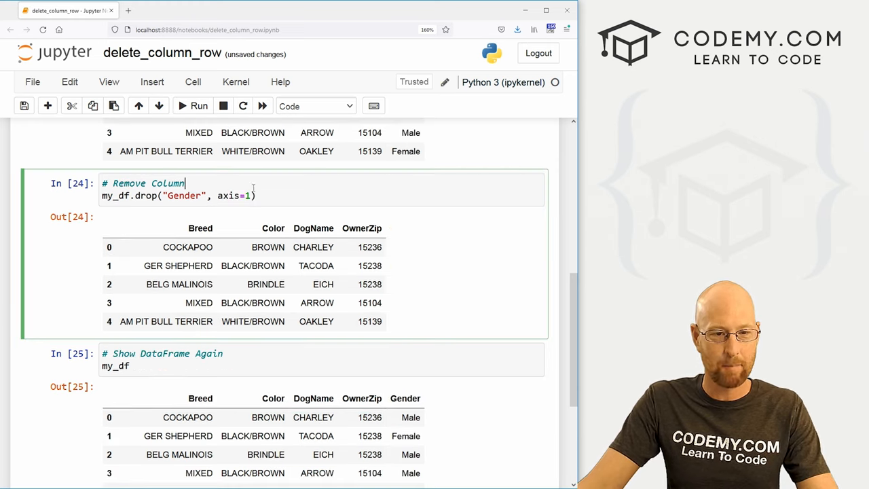
pyautogui.write(', inplace=True')
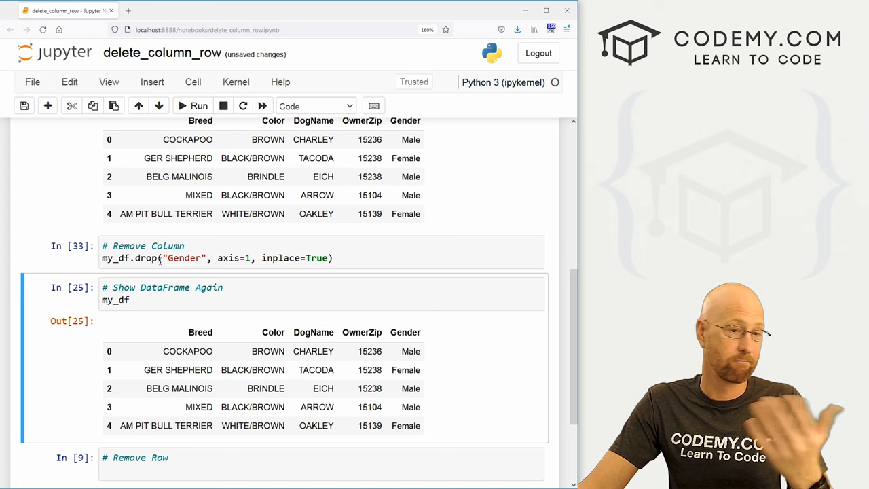
# Step: Run my_df.drop(3) in the Remove Row cell, outputting rows 0, 1, 2 and 4
pyautogui.scroll(-3)
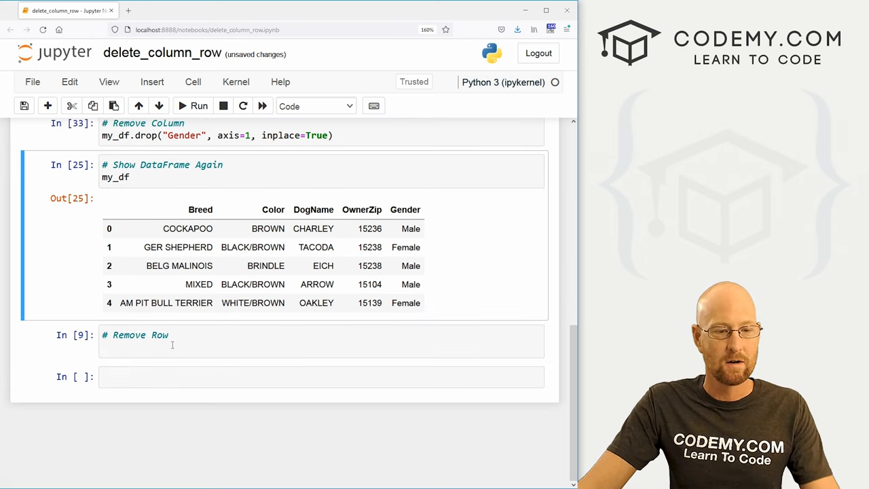
pyautogui.write('my_df')
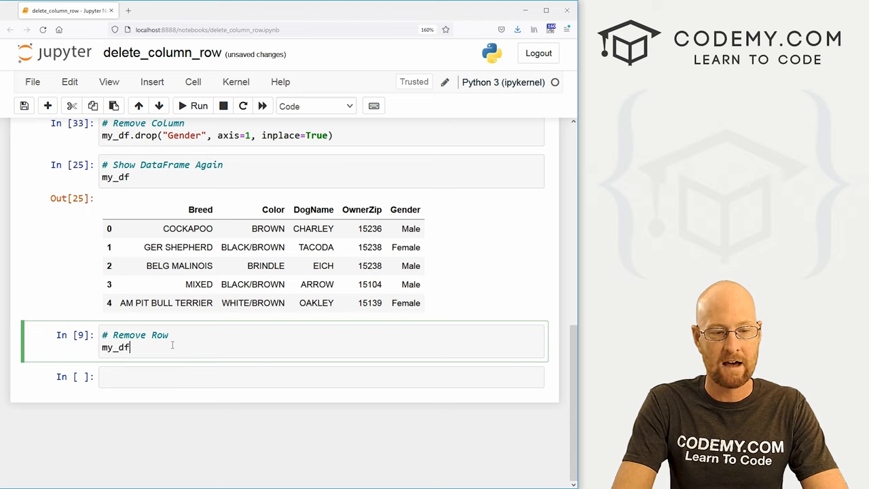
pyautogui.write('.drop()')
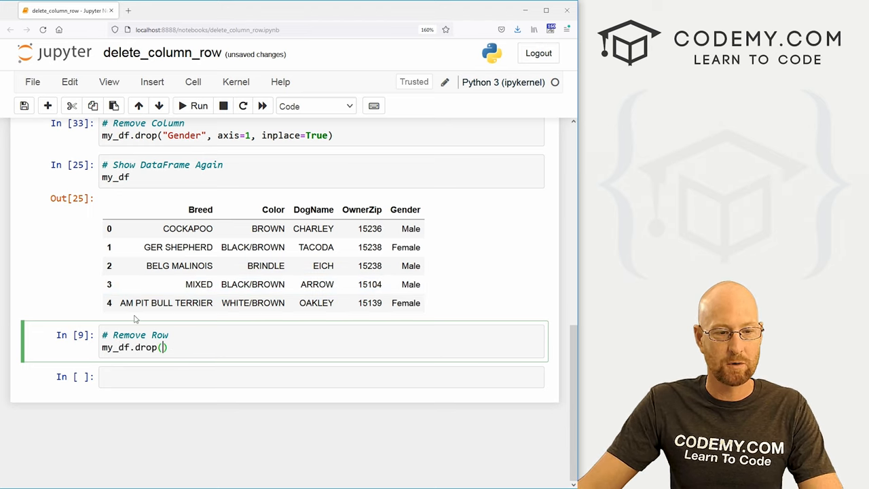
pyautogui.write('3')
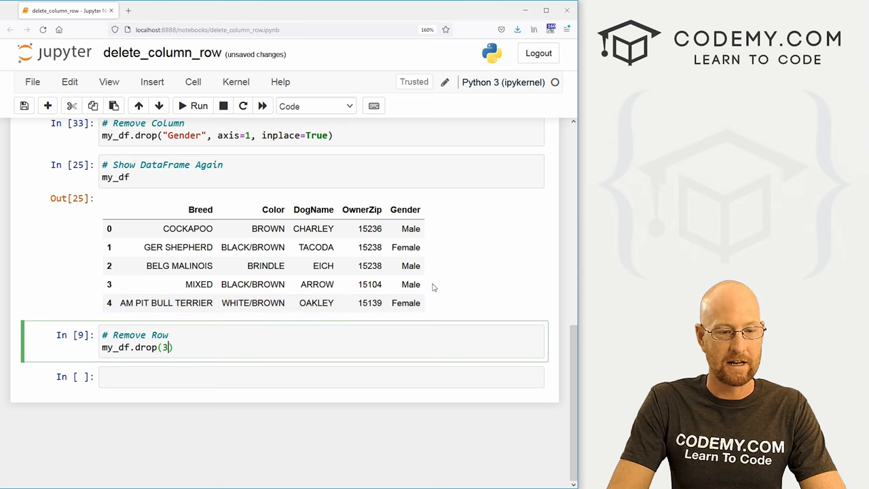
pyautogui.click(198, 106)
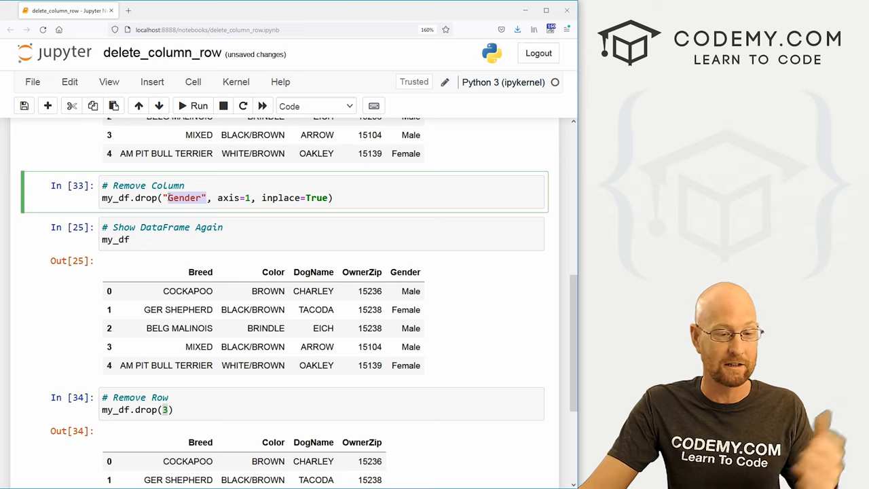
# Step: Display my_df in a new cell and compare outputs, showing row 3 (MIXED) still present
pyautogui.scroll(-3)
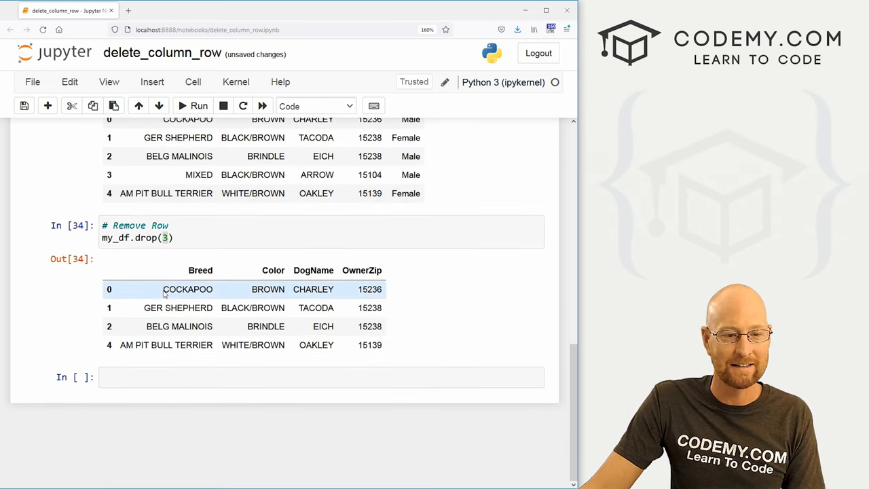
pyautogui.write('my_df')
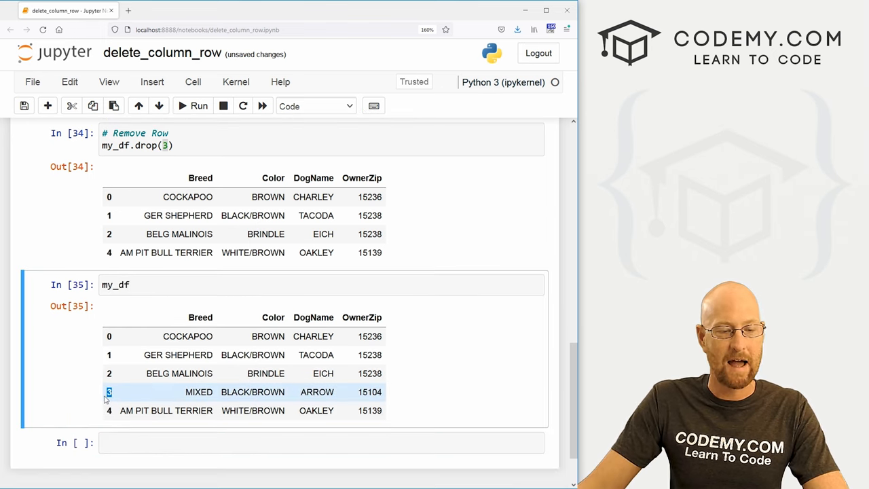
pyautogui.scroll(3)
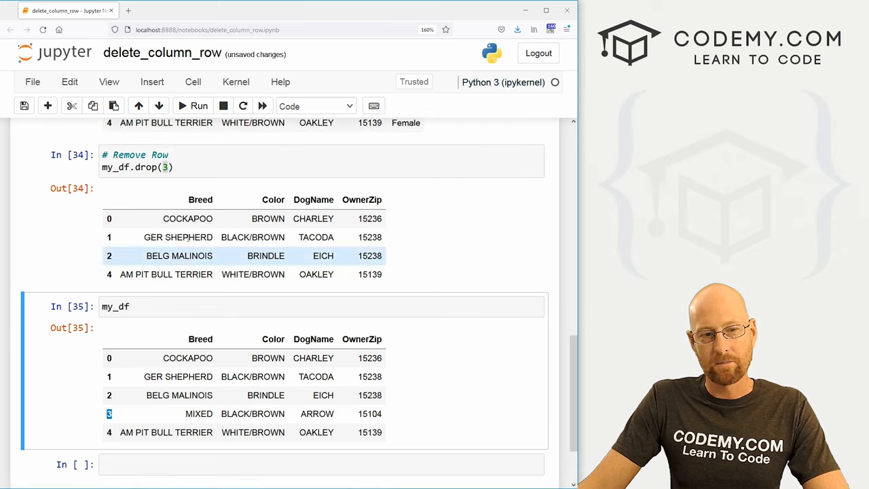
pyautogui.scroll(3)
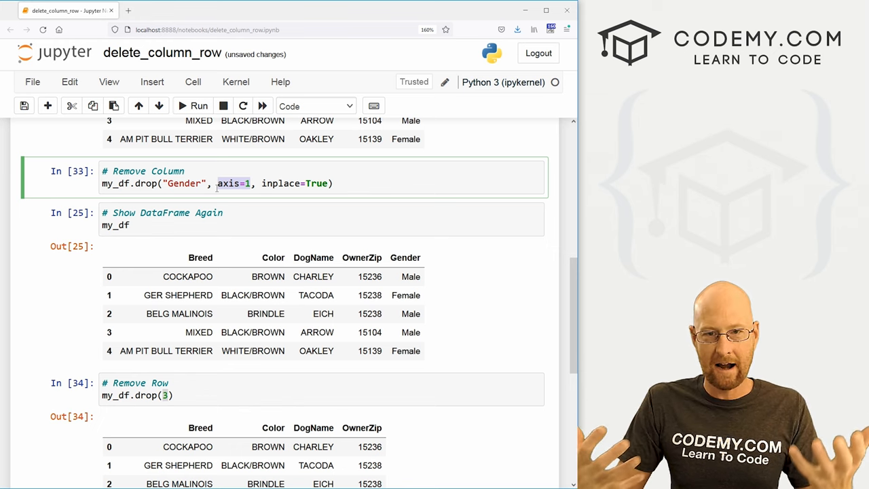
pyautogui.scroll(-3)
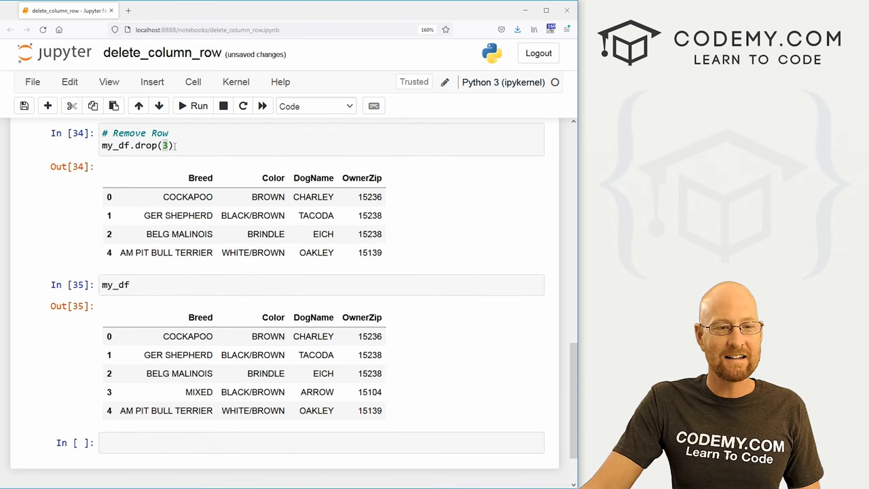
# Step: Return to the my_df.drop(3) call to view its signature and start a second argument
pyautogui.click(201, 139)
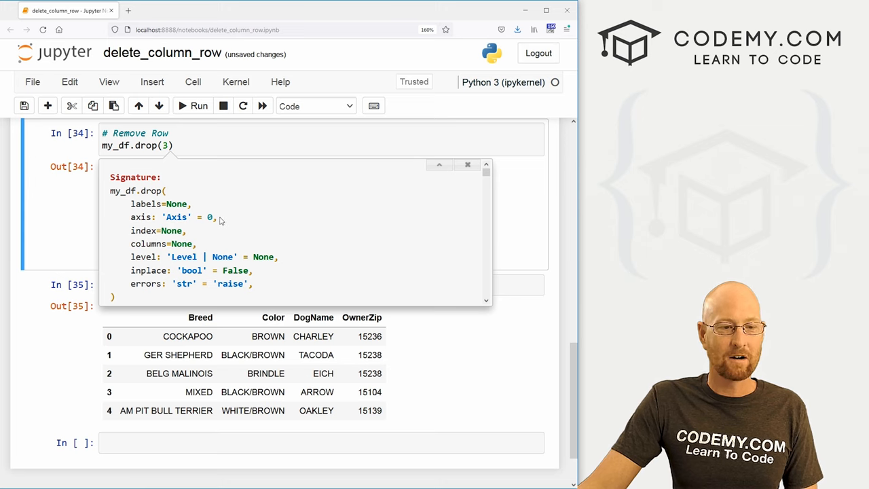
pyautogui.doubleClick(209, 217)
pyautogui.write(', ')
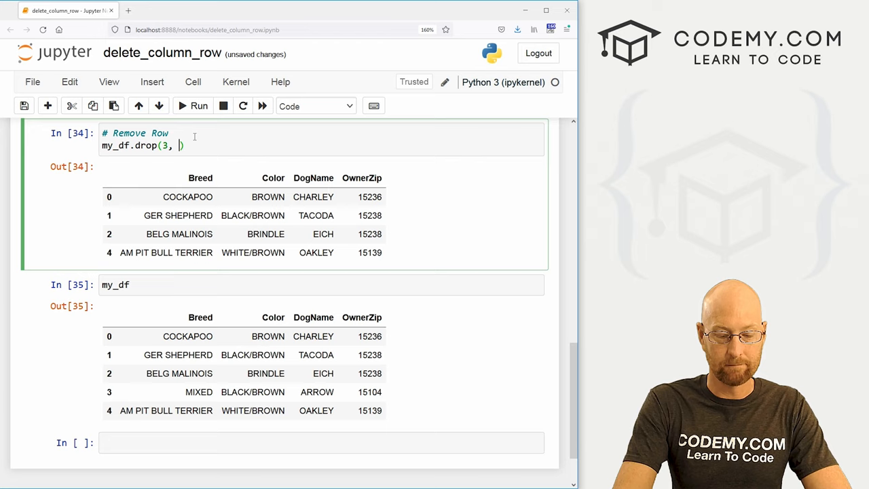
# Step: Add axis=0 after the 3 in my_df.drop(3, ), briefly trying an inplace=True argument
pyautogui.write('axis=0, inplace')
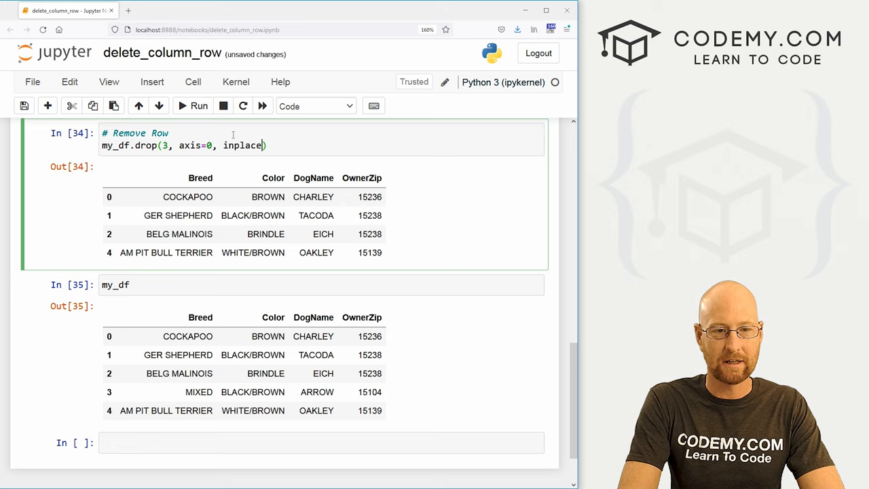
pyautogui.write('=True')
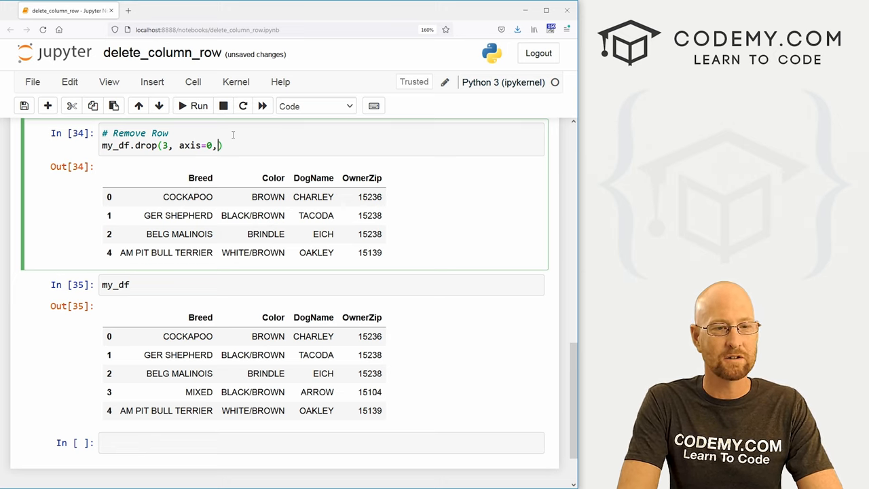
# Step: Scroll between the Remove Row and Show DataFrame Again outputs to confirm Gender is gone from my_df
pyautogui.scroll(3)
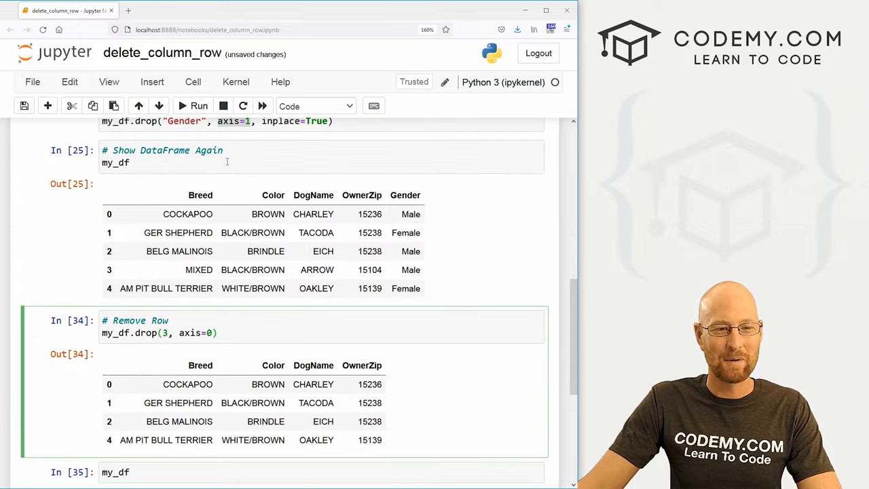
pyautogui.scroll(3)
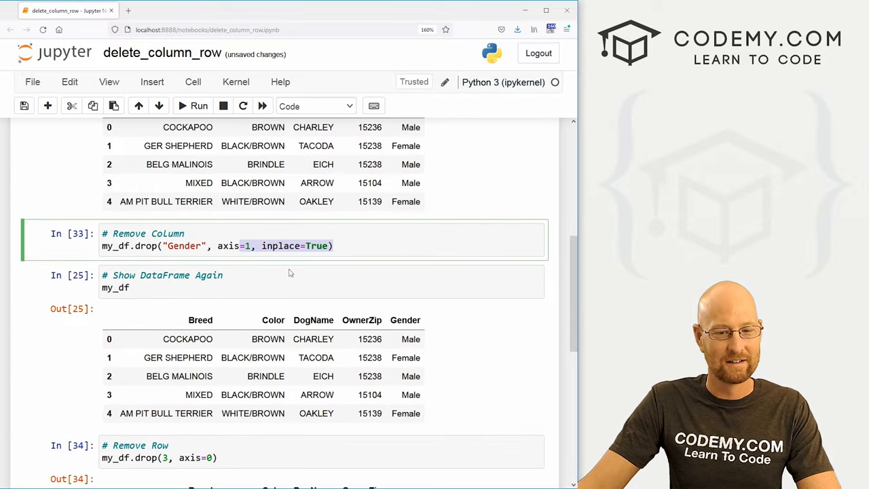
pyautogui.scroll(-3)
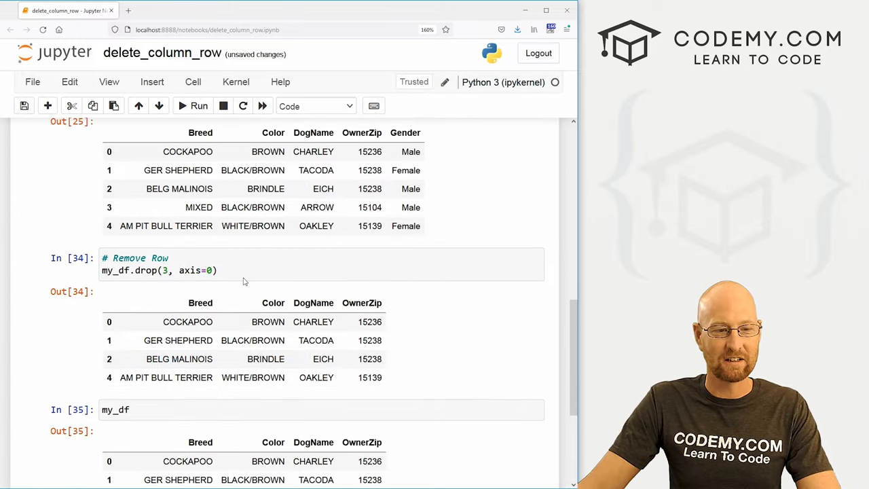
pyautogui.scroll(3)
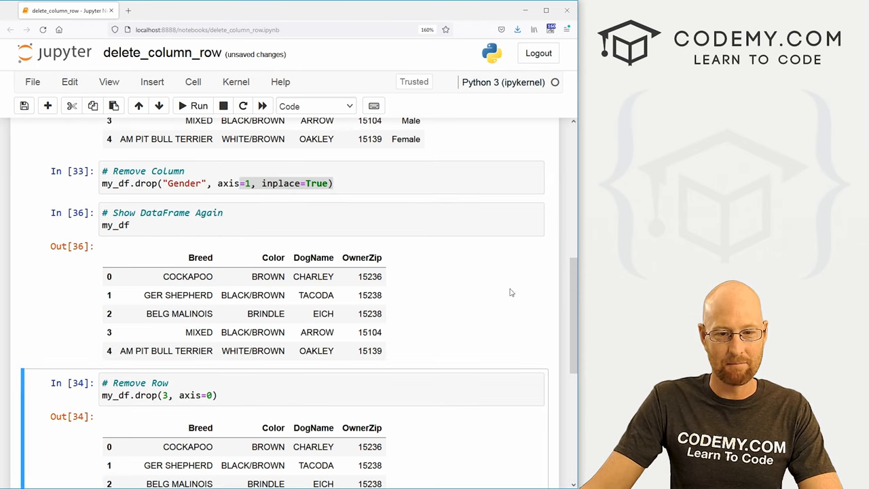
pyautogui.scroll(-3)
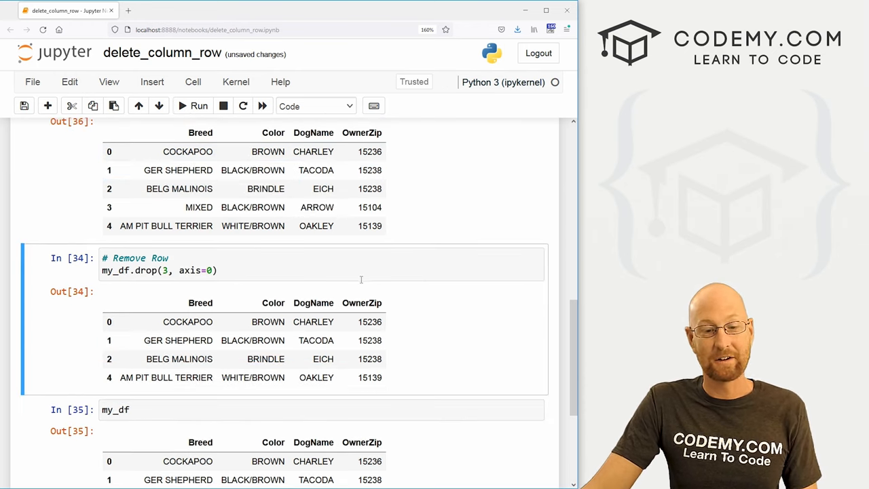
pyautogui.scroll(-3)
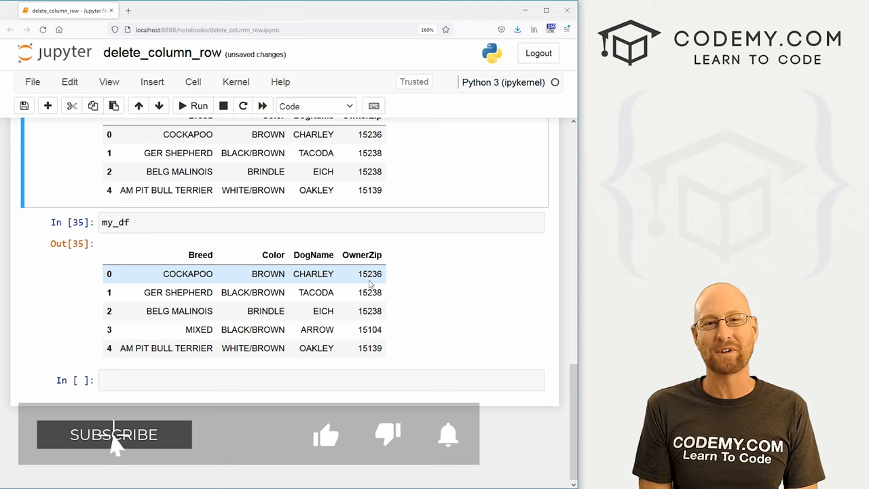
pyautogui.click(114, 434)
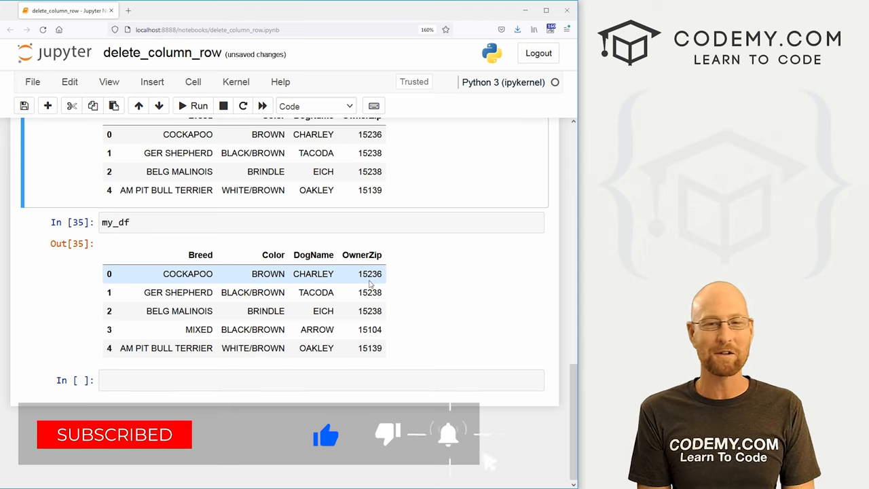